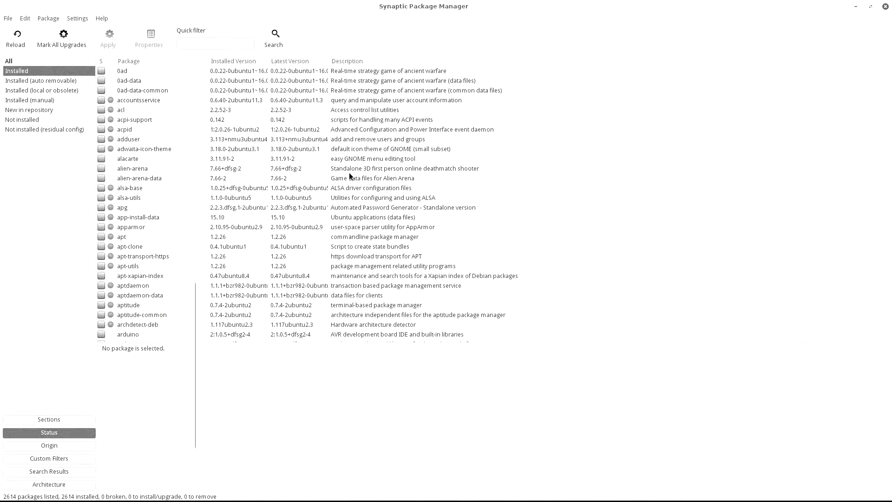
mouse_move(435, 233)
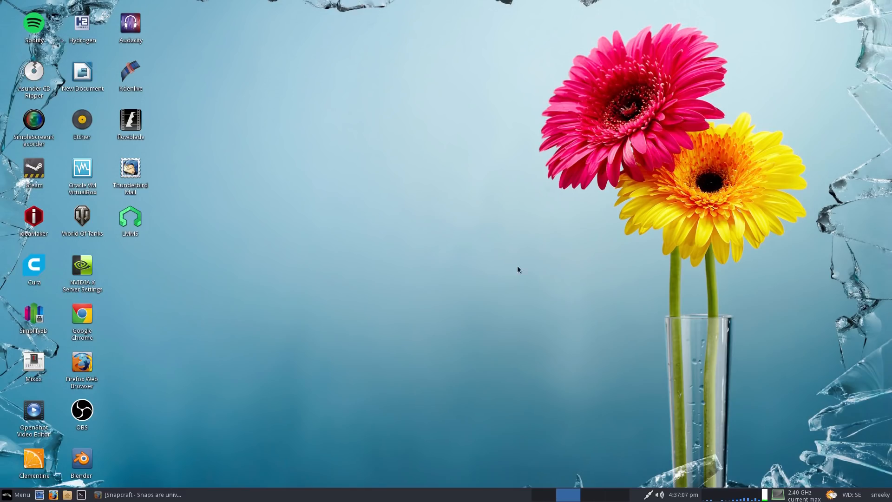
mouse_move(469, 295)
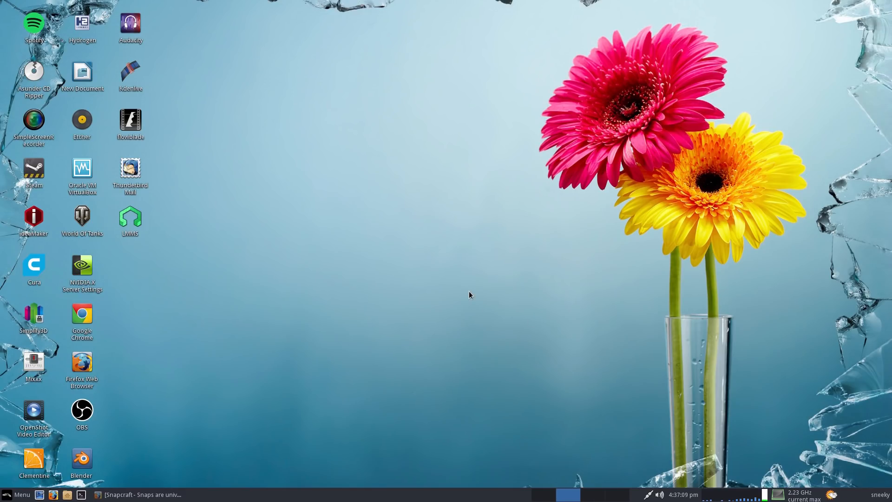
mouse_move(406, 263)
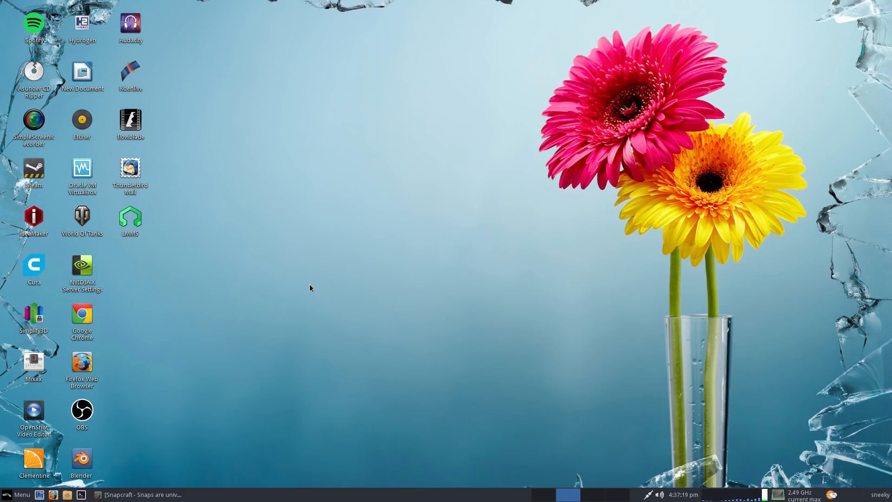
mouse_move(64, 476)
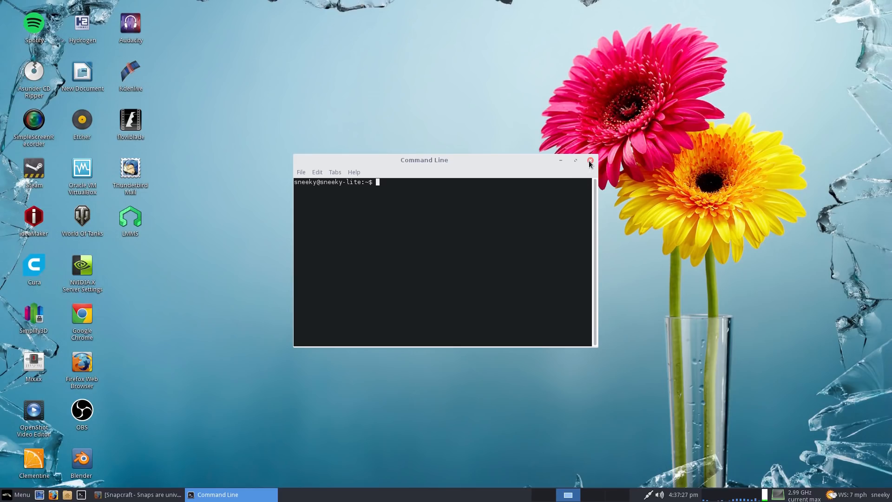
- Close the terminal window and then Software Manager, leaving the empty Linux Mint desktop
left_click(590, 161)
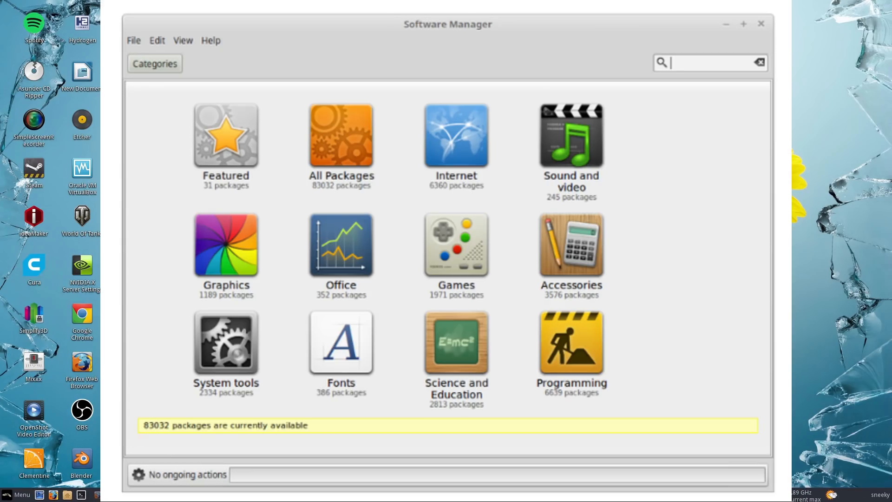
left_click(761, 24)
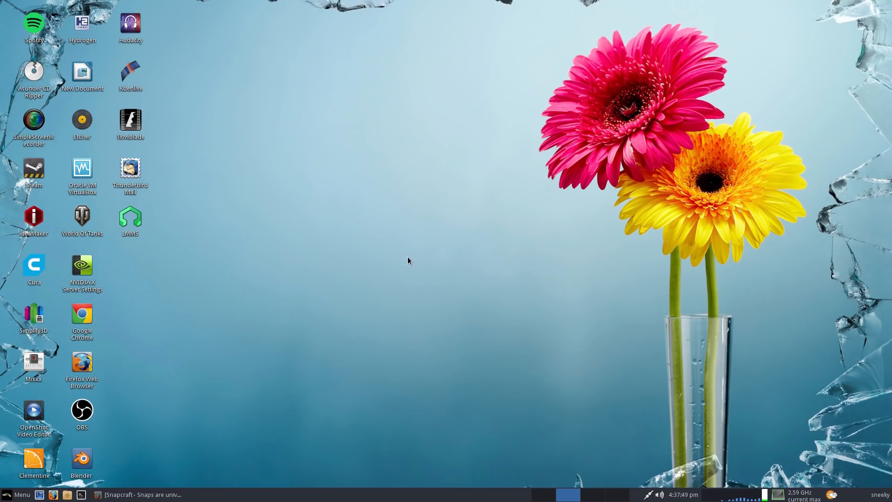
- Restore the Snapcraft homepage from the taskbar and scroll down to 'Installable across Linux distributions'
left_click(139, 493)
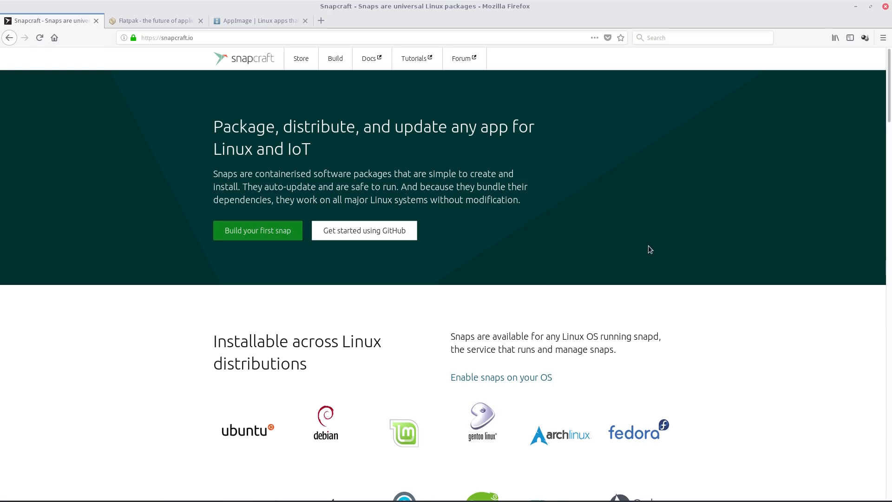
mouse_move(699, 245)
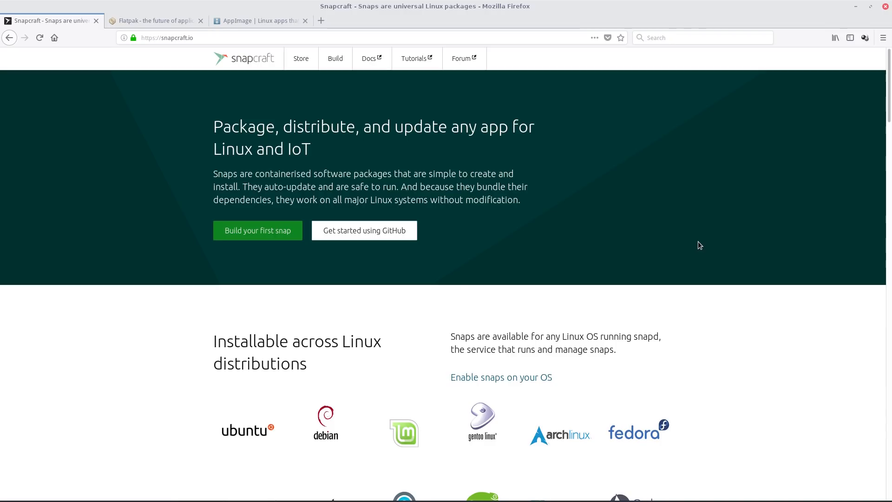
scroll("down", 3)
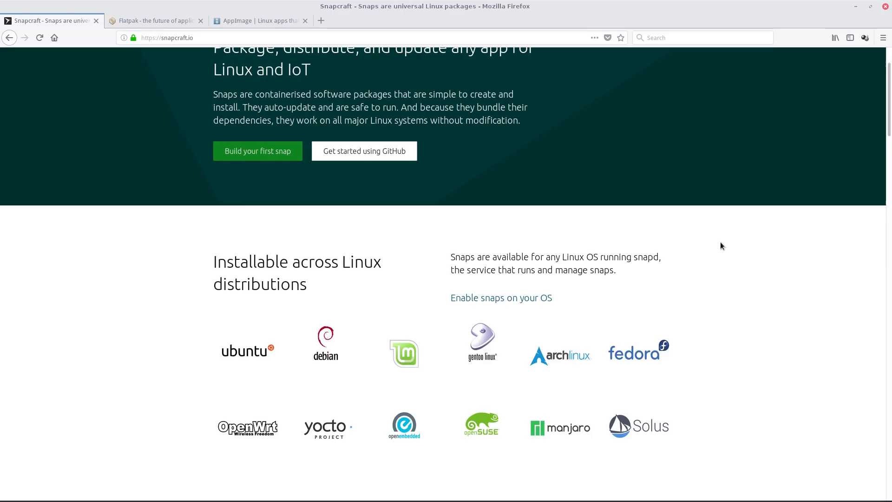
scroll("down", 3)
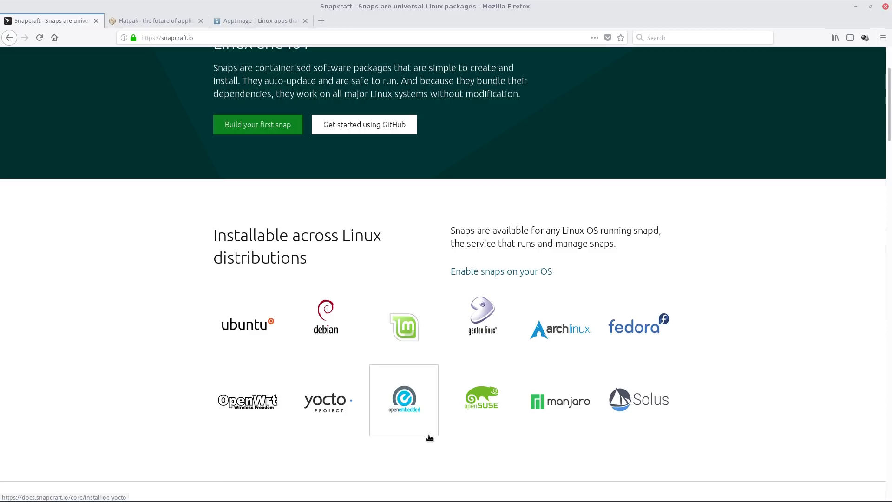
mouse_move(603, 286)
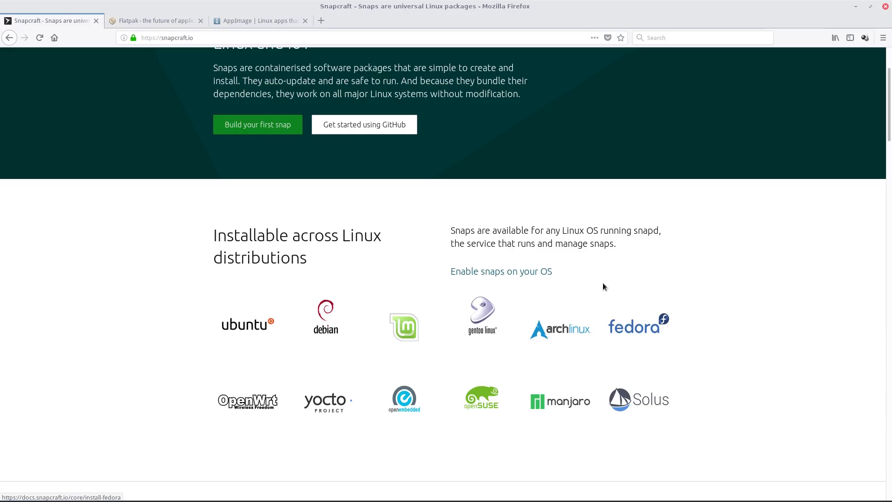
scroll("down", 3)
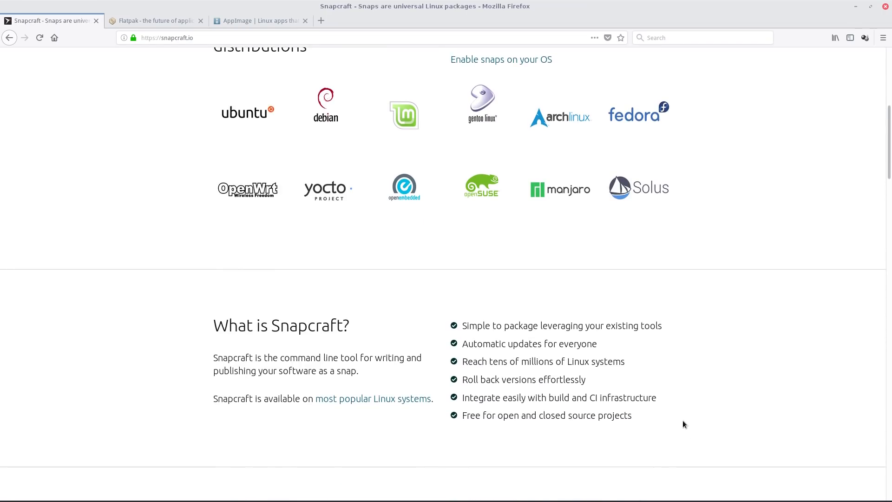
mouse_move(726, 382)
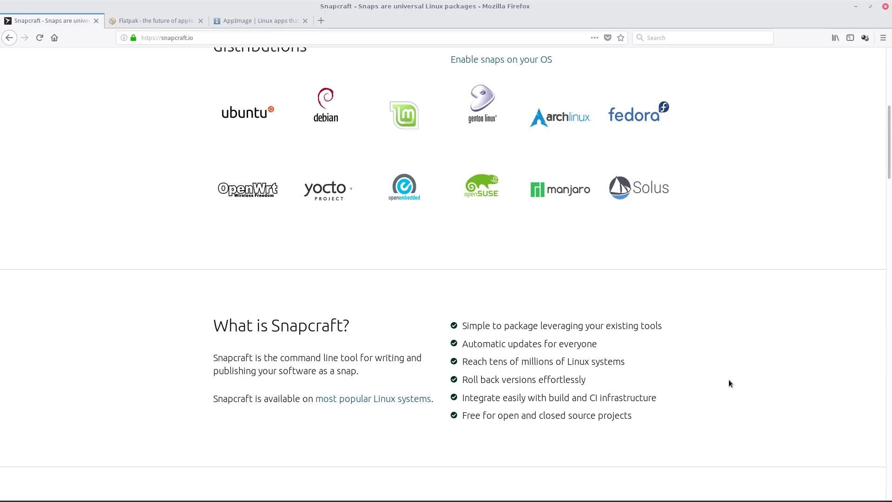
- Scroll to 'Snapcraft integrates with your tools', back up, and minimise Firefox to show the desktop
scroll("down", 3)
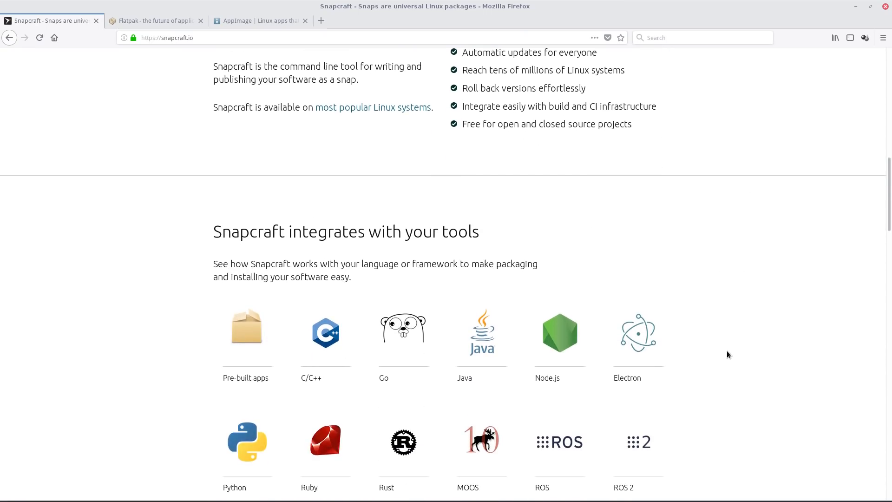
scroll("down", 3)
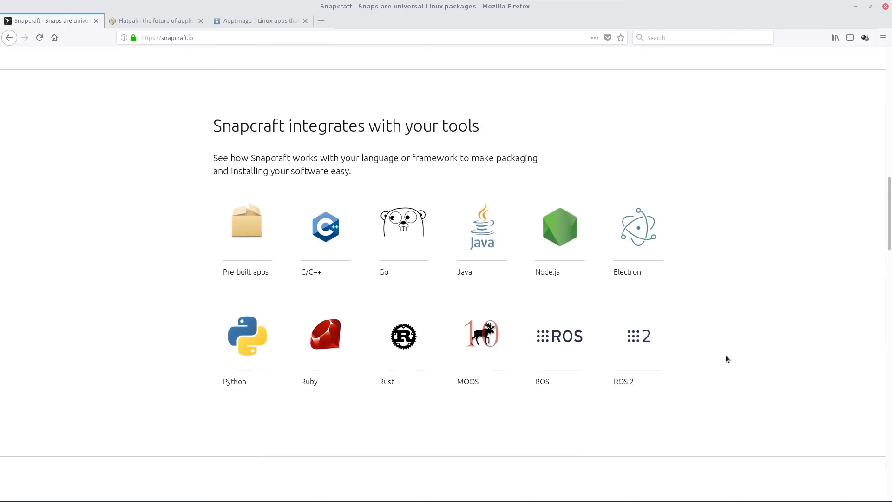
mouse_move(332, 299)
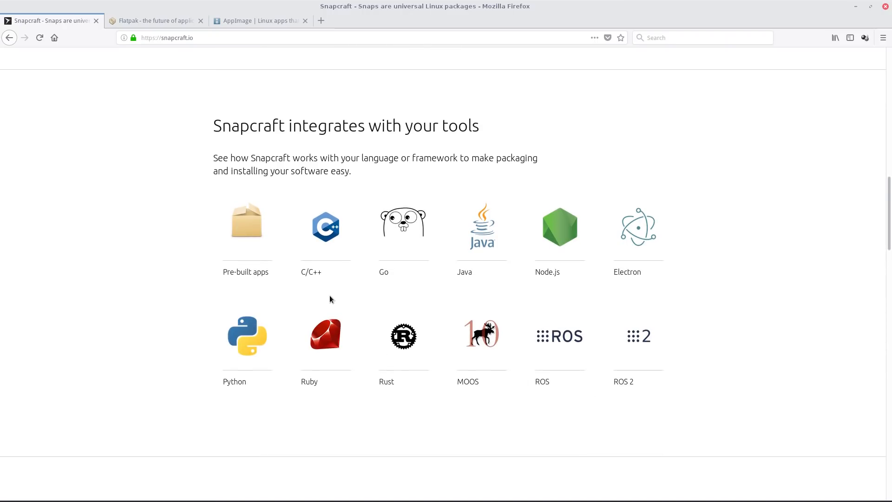
mouse_move(764, 313)
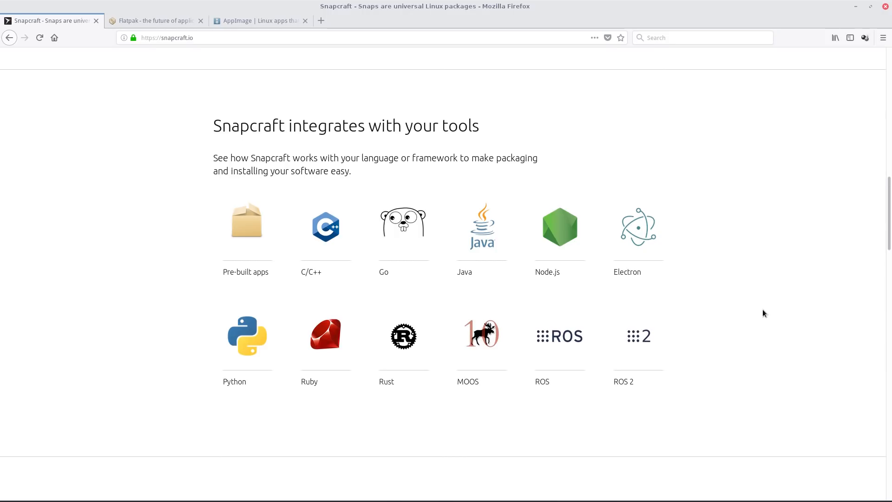
scroll("down", 3)
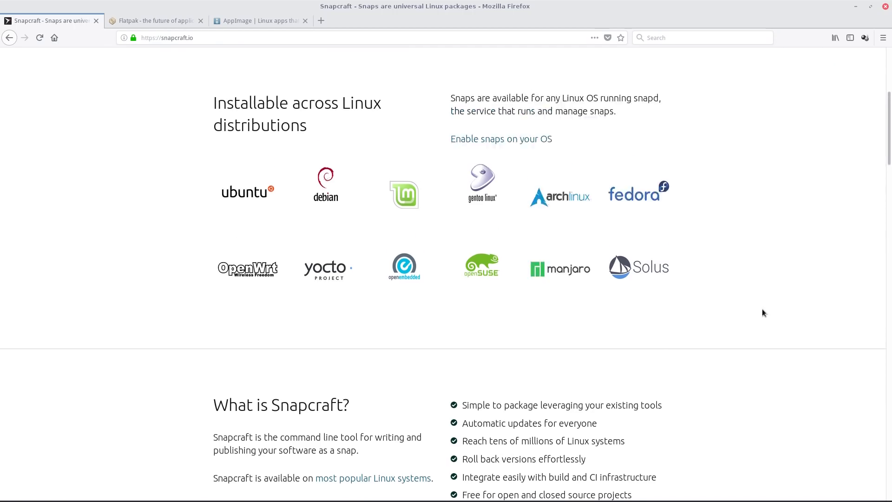
scroll("up", 3)
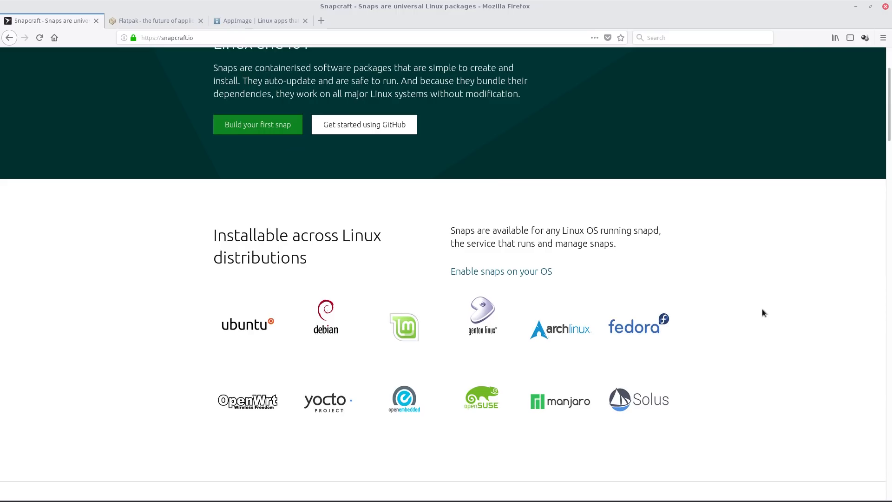
left_click(859, 6)
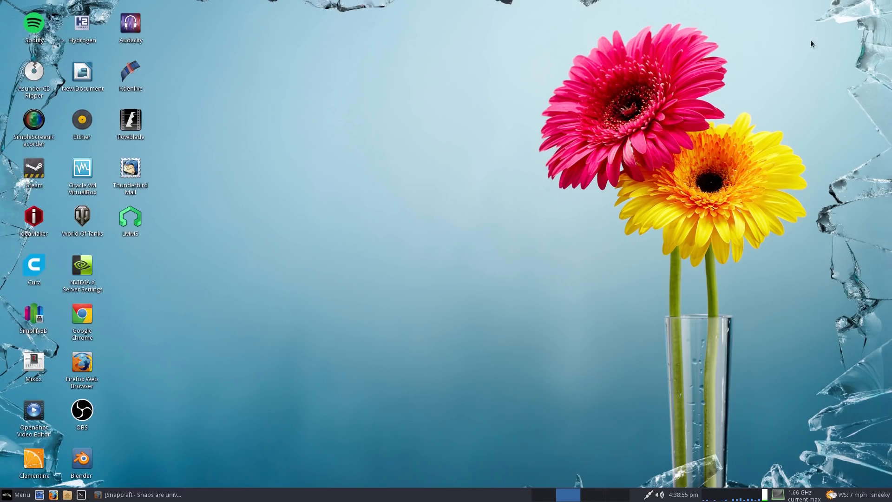
mouse_move(374, 214)
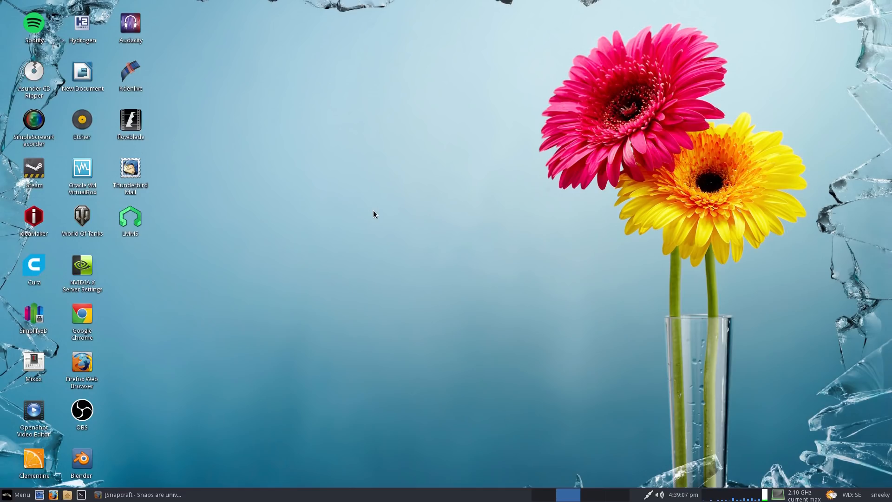
mouse_move(226, 382)
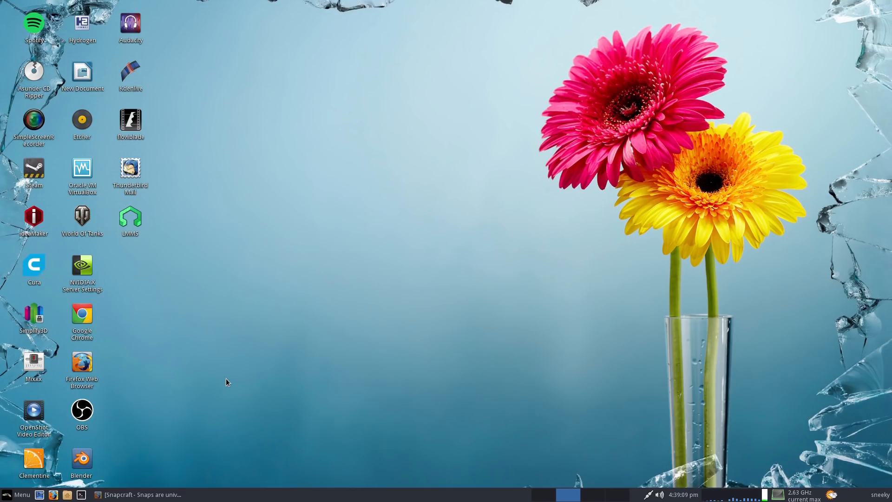
- Restore the Snapcraft page in Firefox from the taskbar entry
left_click(140, 494)
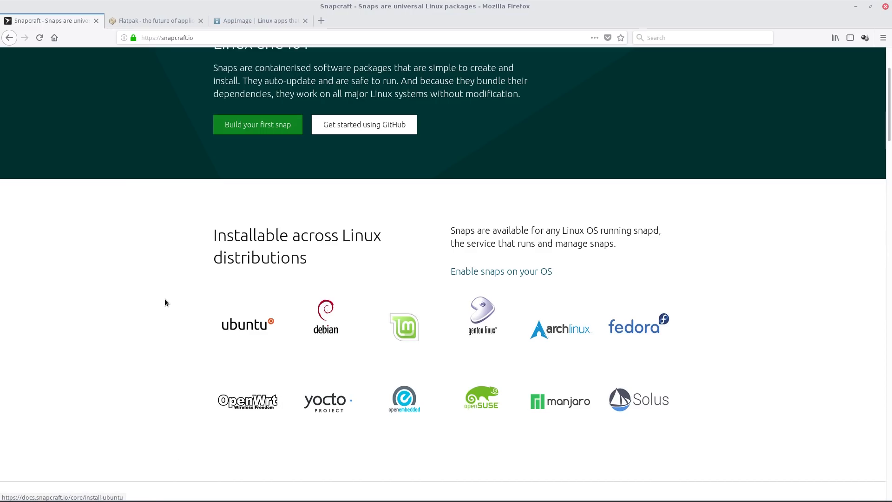
- Close the Snapcraft tab and scroll flatpak.org through distro logos, developer features and testimonials
left_click(96, 20)
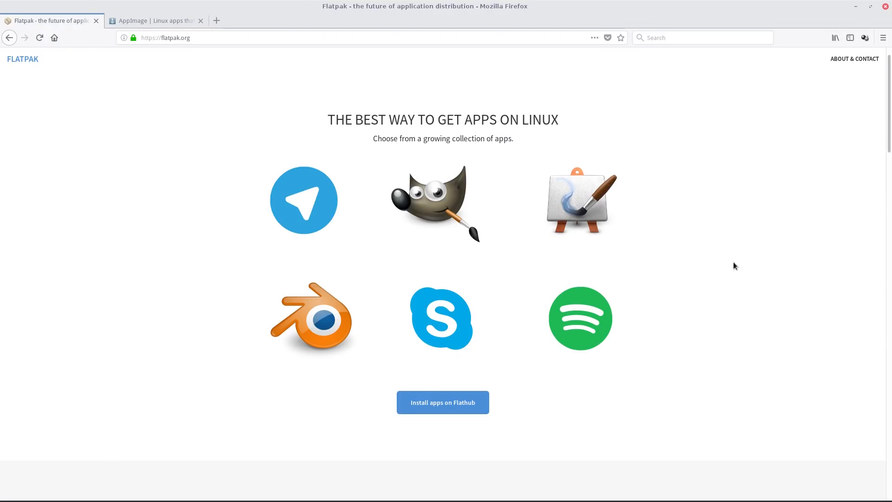
mouse_move(726, 260)
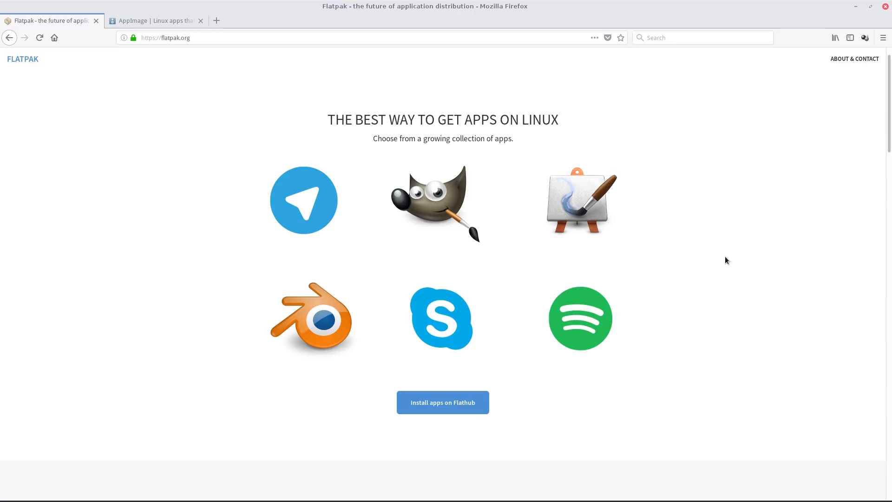
mouse_move(709, 260)
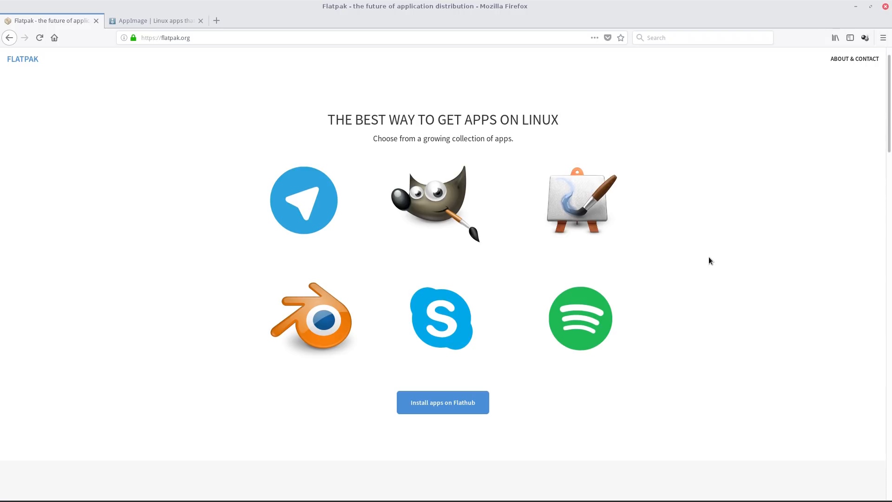
mouse_move(634, 334)
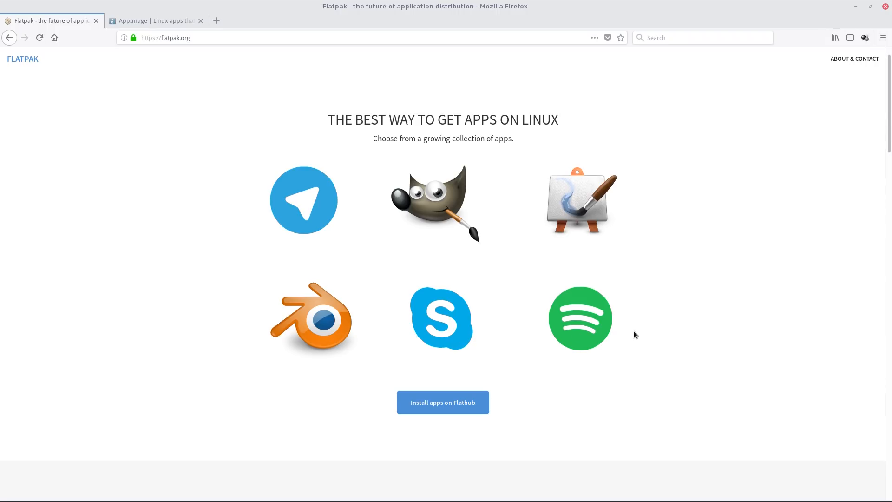
scroll("down", 3)
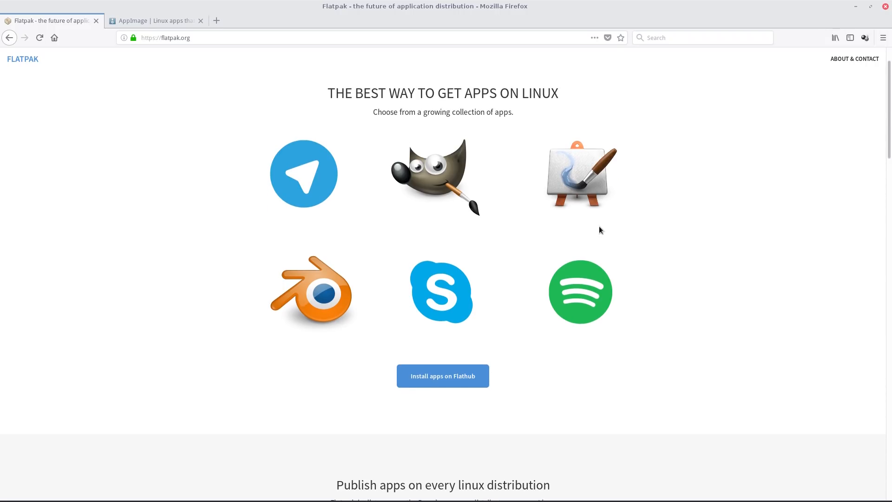
mouse_move(424, 182)
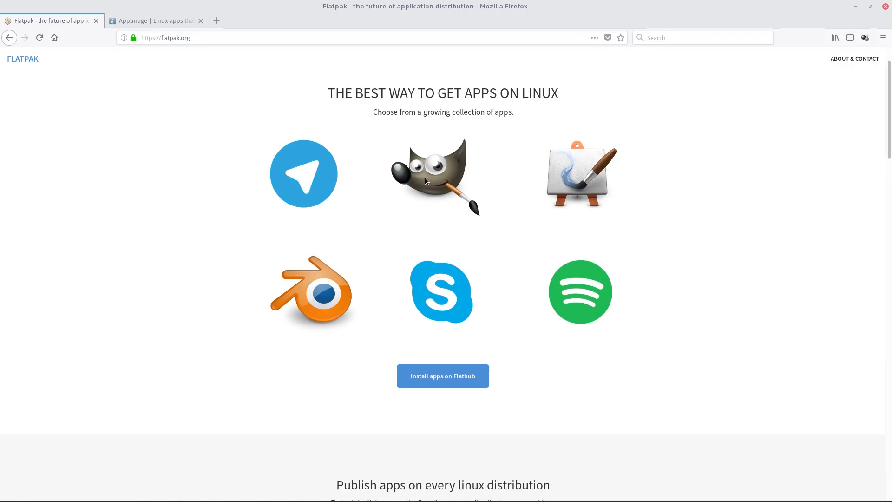
scroll("down", 3)
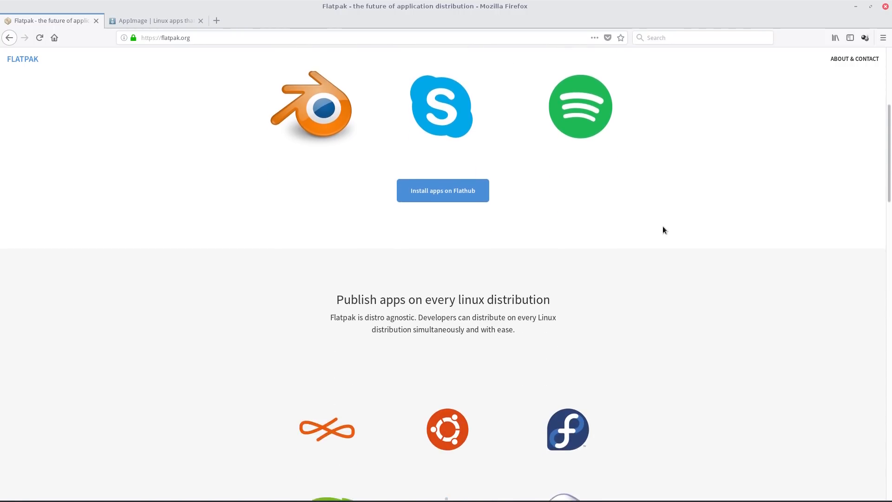
scroll("down", 3)
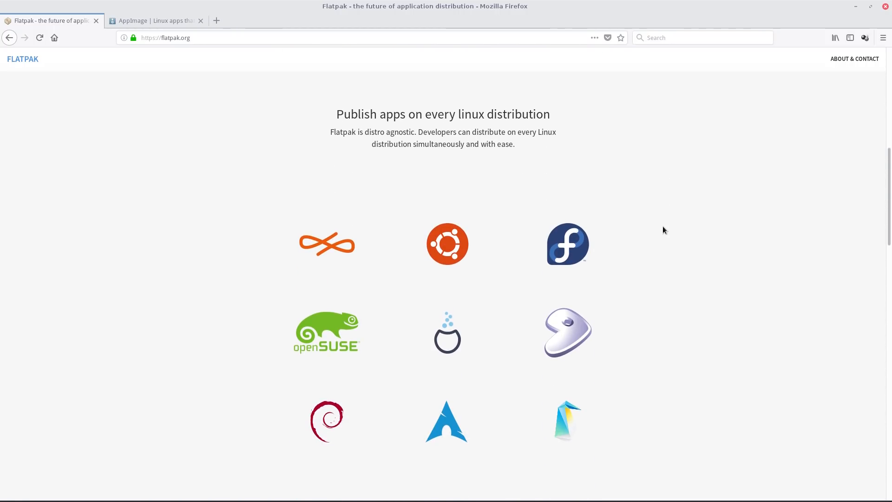
scroll("down", 3)
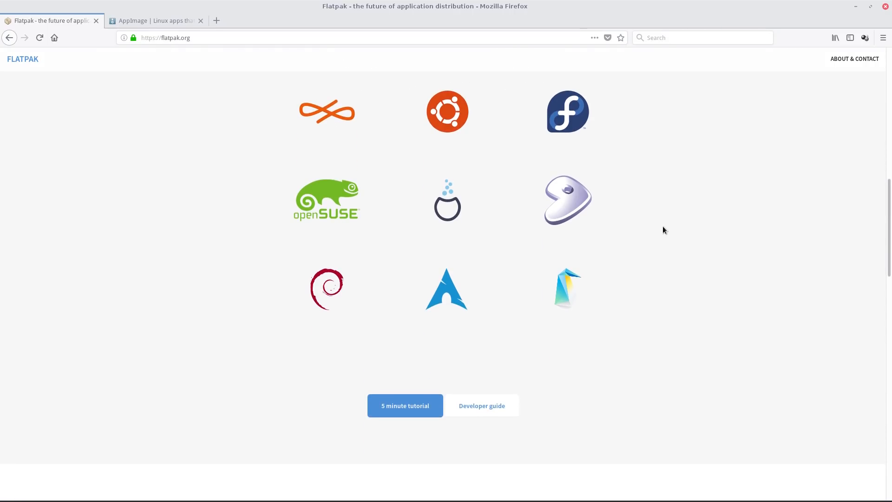
scroll("down", 3)
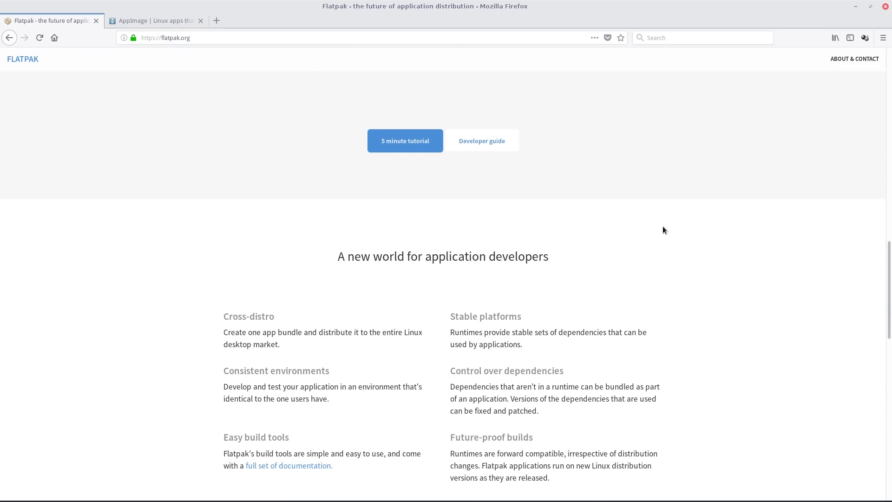
scroll("down", 3)
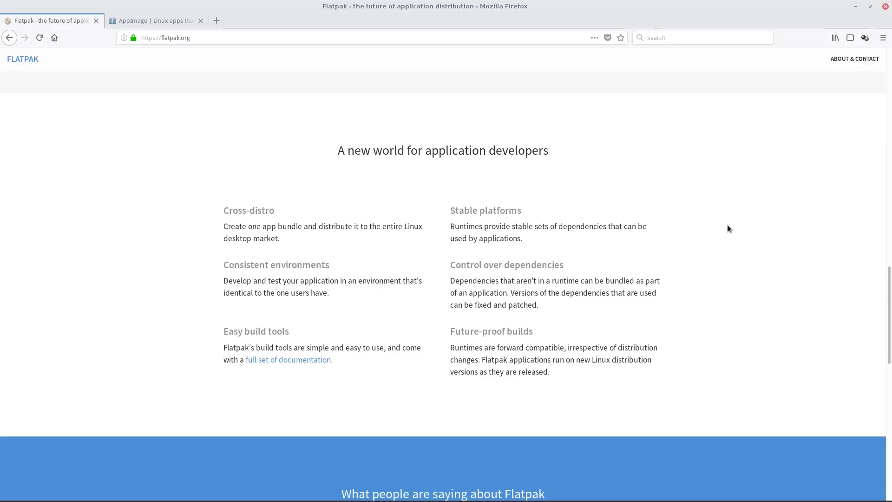
scroll("down", 3)
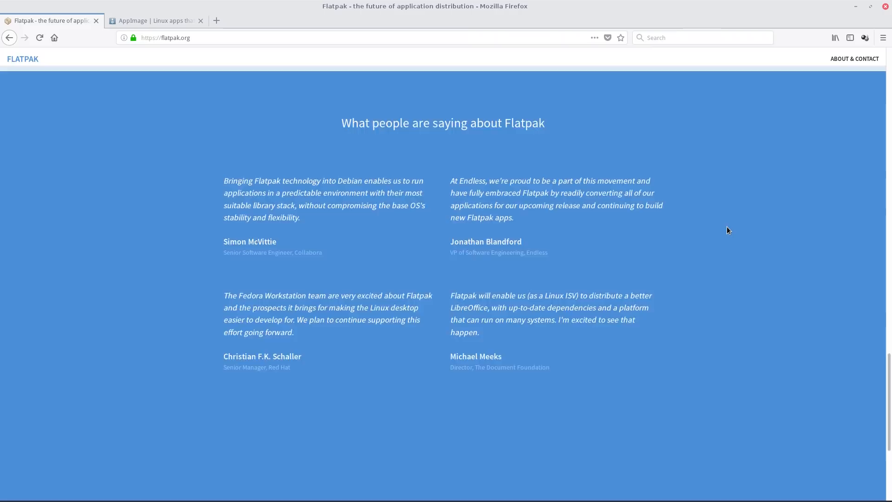
- Scroll back up flatpak.org to the 'Install apps on Flathub' app showcase
scroll("up", 3)
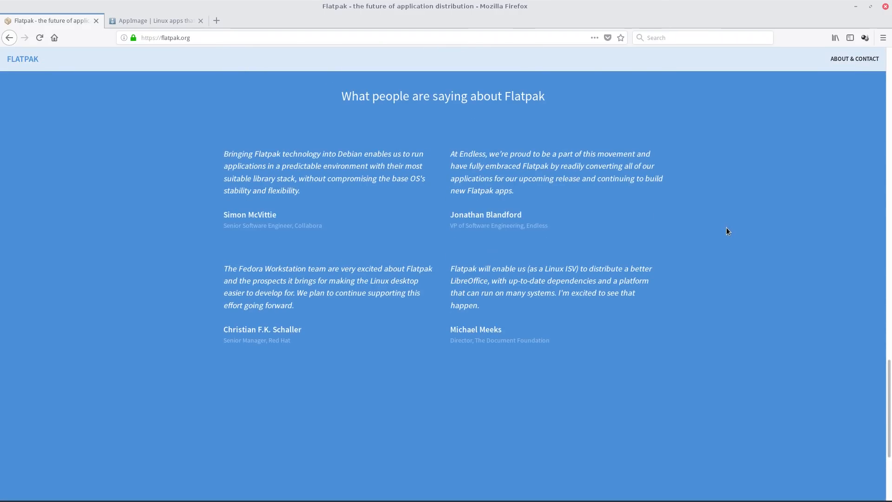
scroll("up", 3)
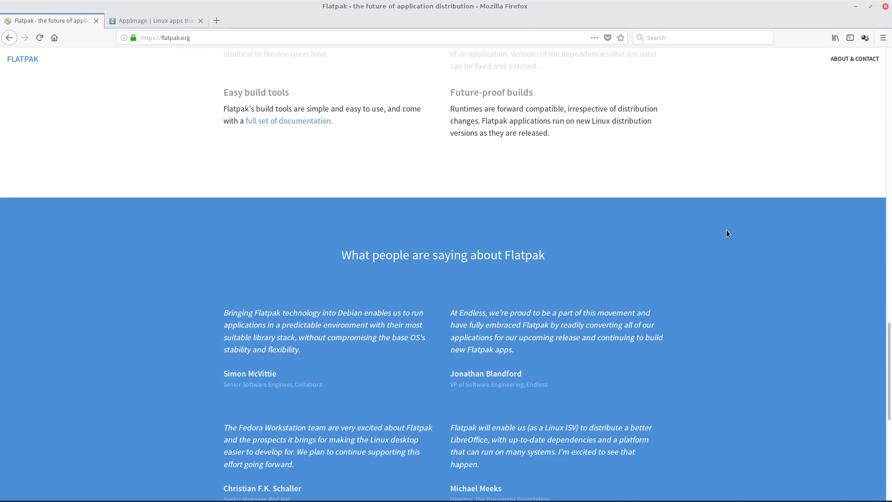
scroll("up", 3)
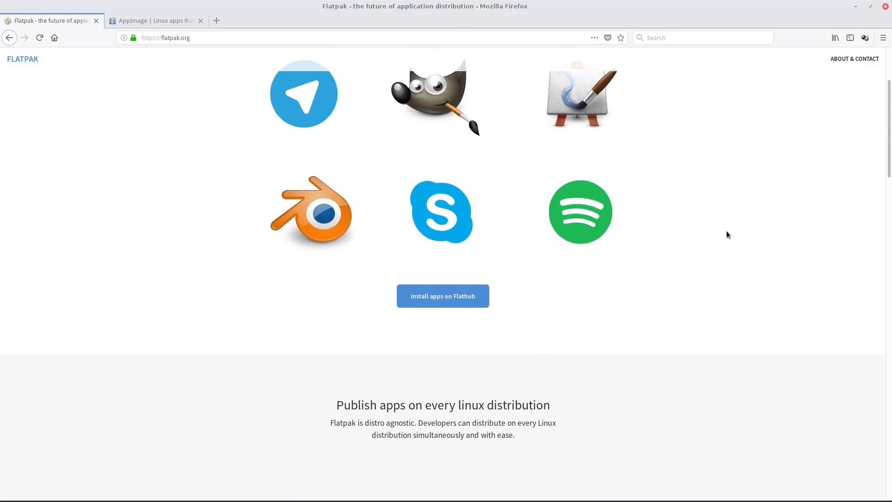
scroll("up", 3)
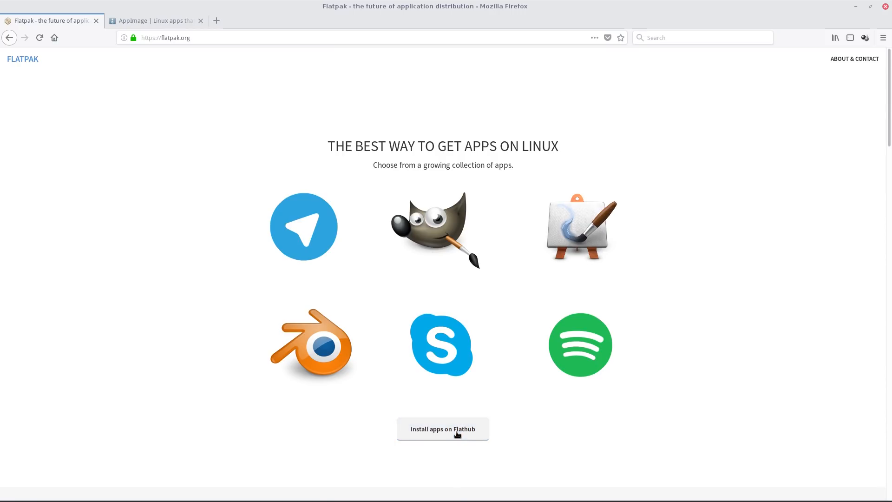
- Open Flathub via 'Install apps on Flathub', scroll its setup instructions and return to the welcome banner
left_click(443, 428)
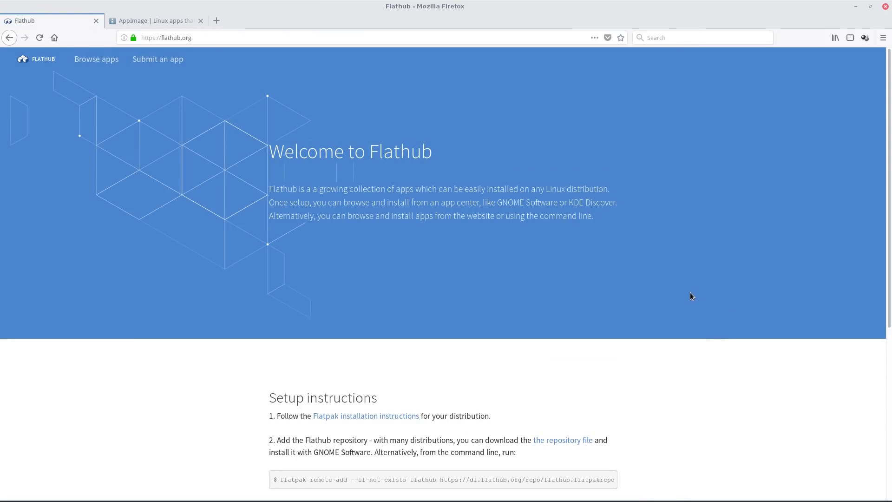
scroll("down", 3)
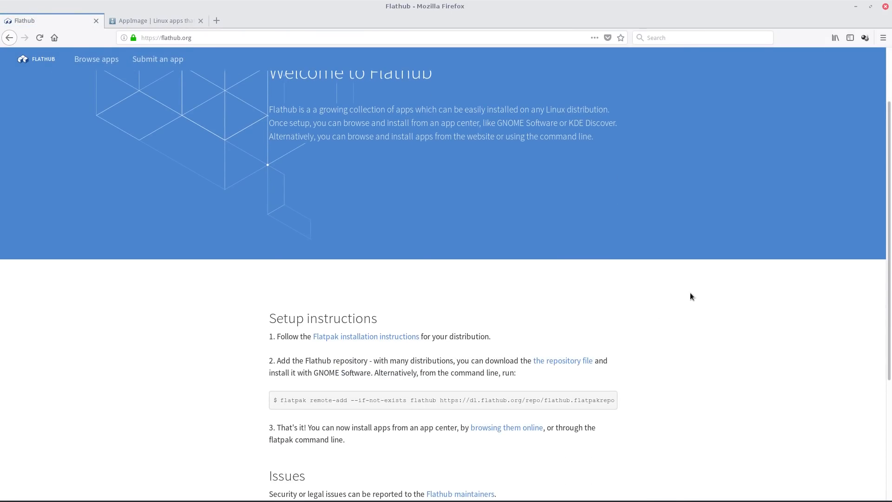
scroll("down", 3)
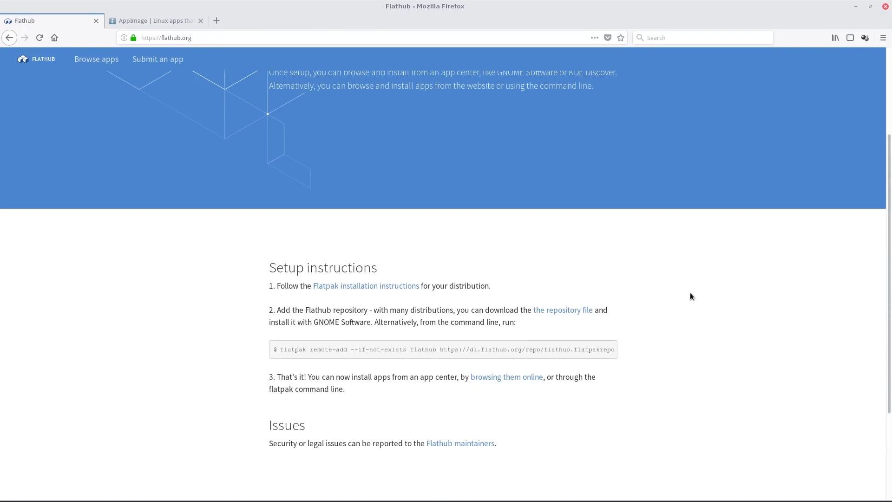
scroll("up", 3)
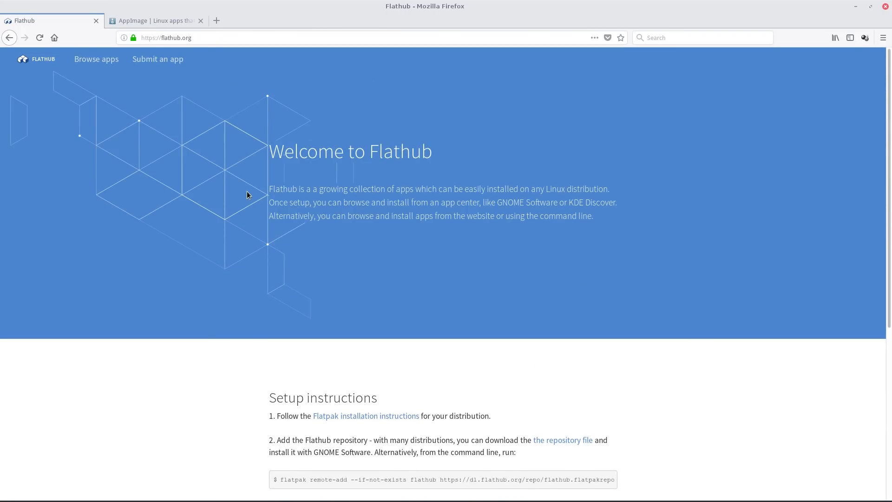
- Close the Flathub tab to reveal the AppImage homepage, then minimise Firefox
left_click(153, 20)
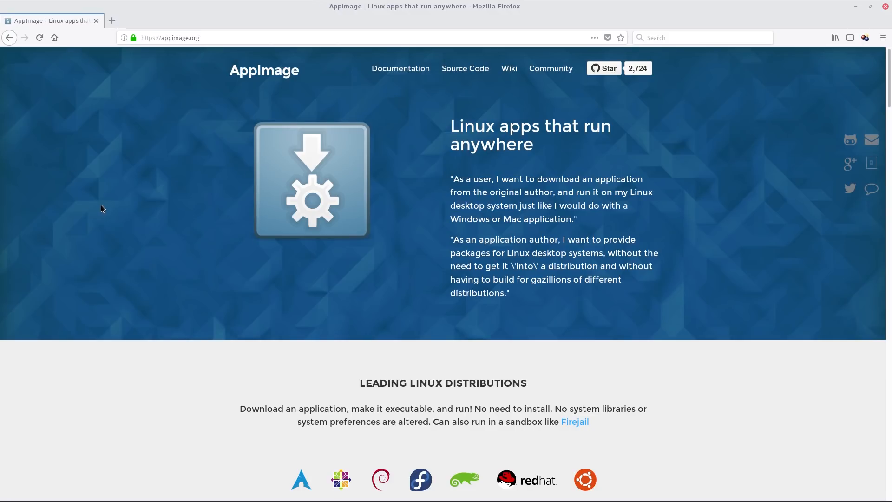
mouse_move(858, 16)
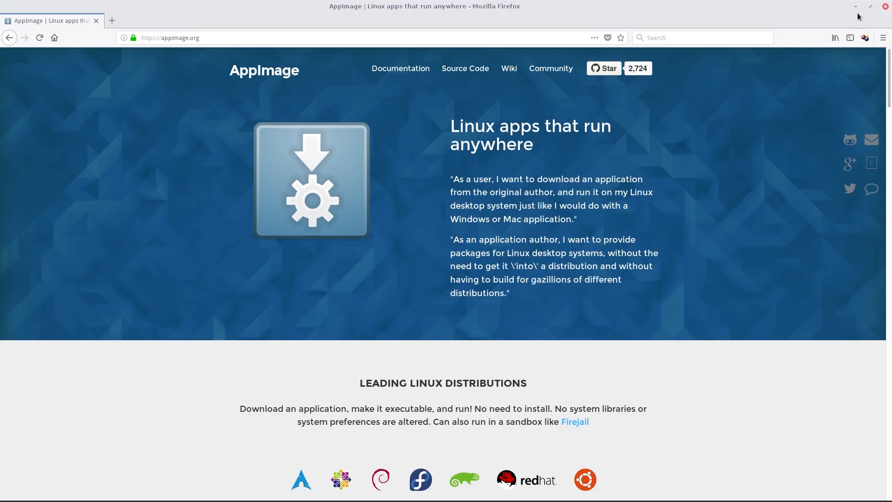
left_click(854, 7)
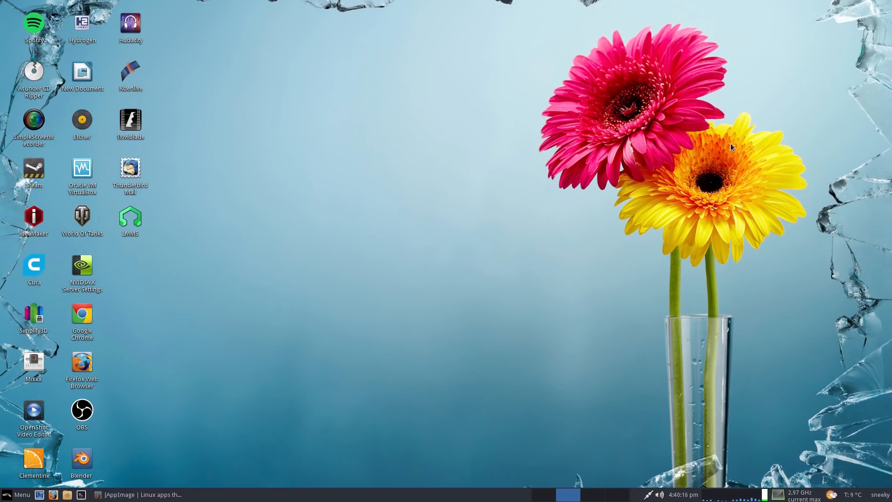
mouse_move(254, 280)
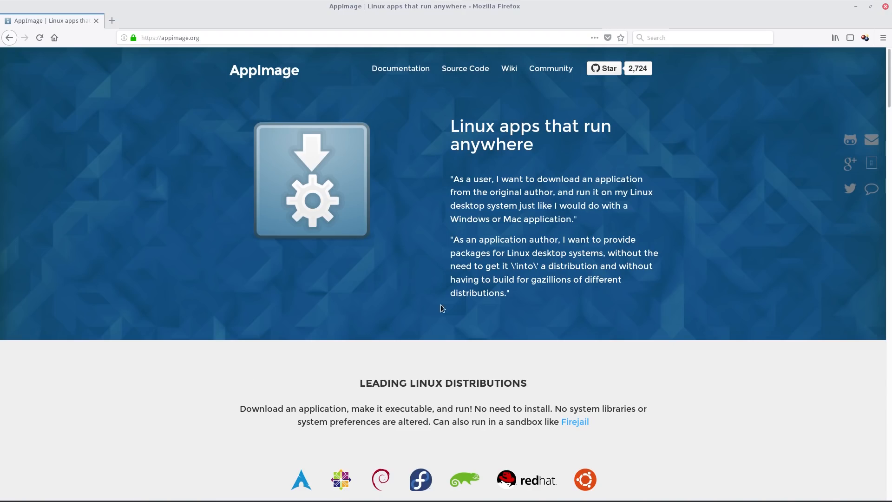
mouse_move(712, 301)
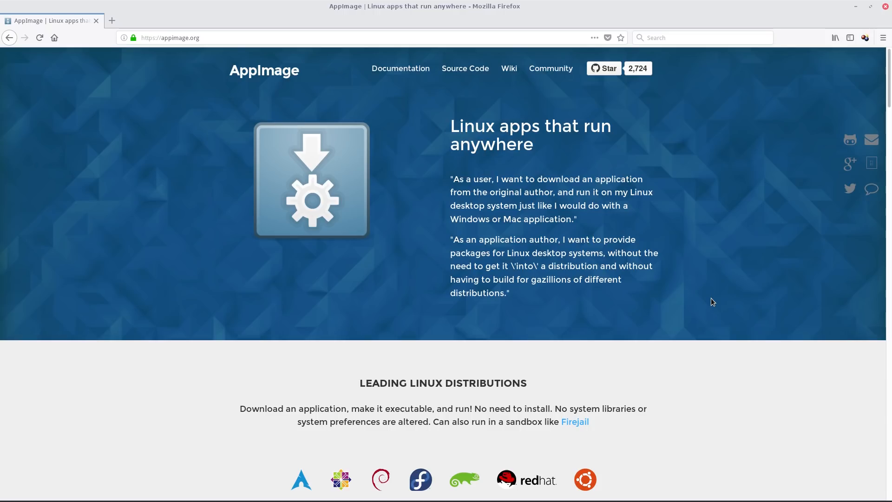
mouse_move(714, 312)
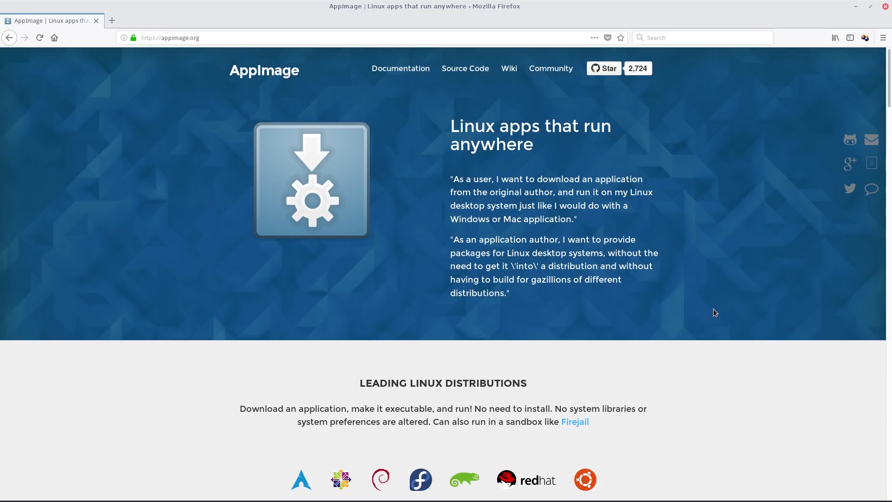
- Scroll appimage.org past supported distributions and show the second app-showcase slide
scroll("down", 3)
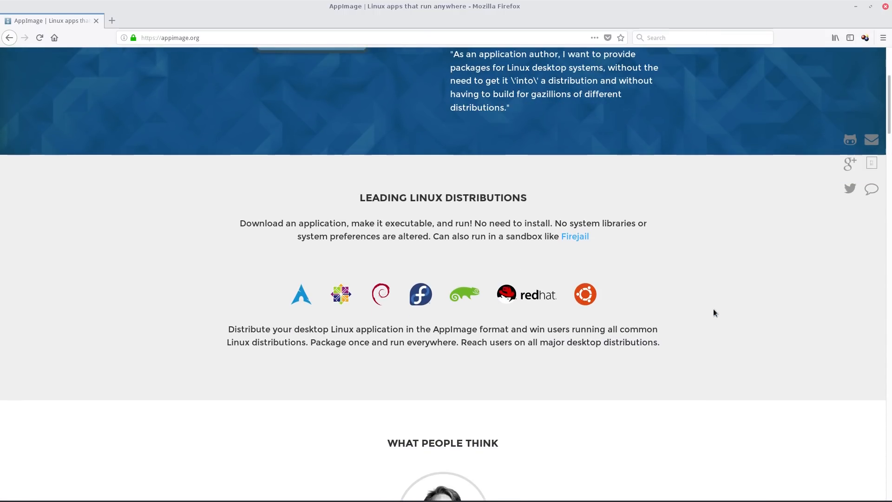
scroll("down", 3)
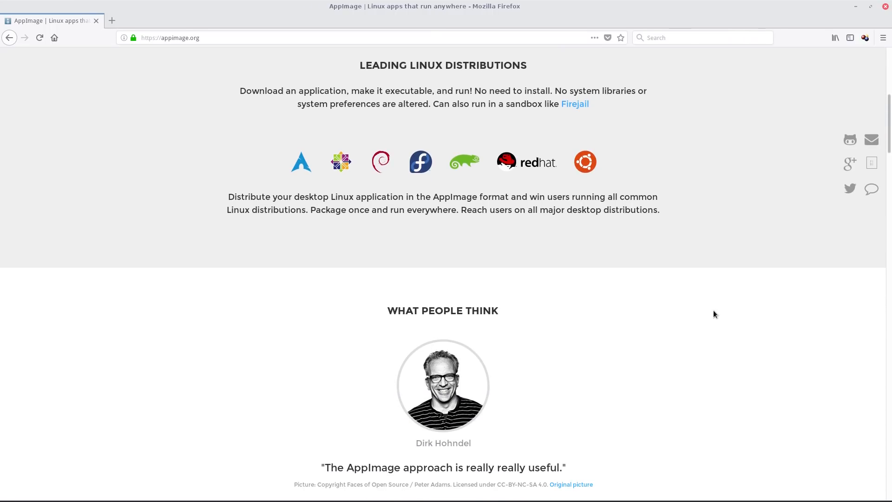
scroll("down", 3)
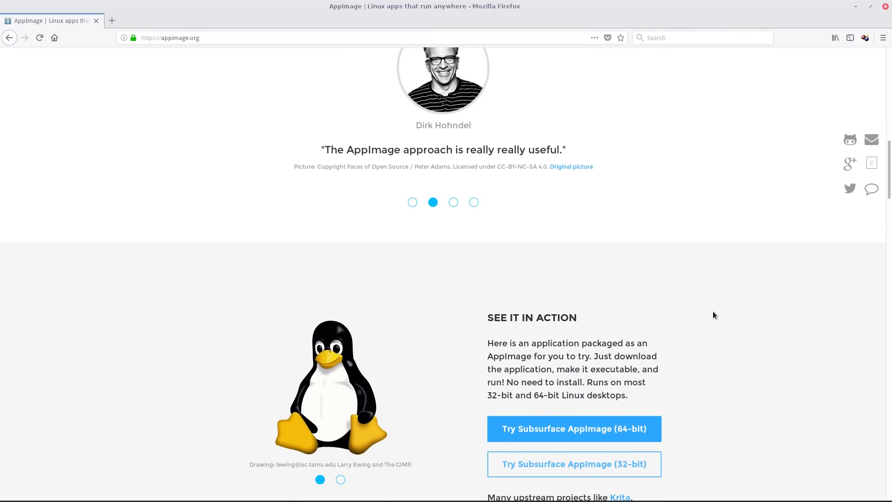
left_click(453, 201)
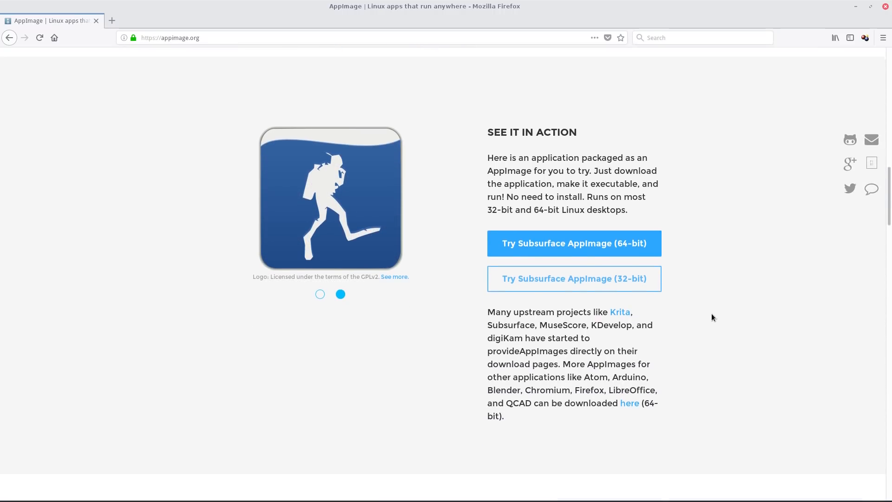
- Continue down through how to run an AppImage to the Easy/Trusted/Fast benefits section
scroll("down", 3)
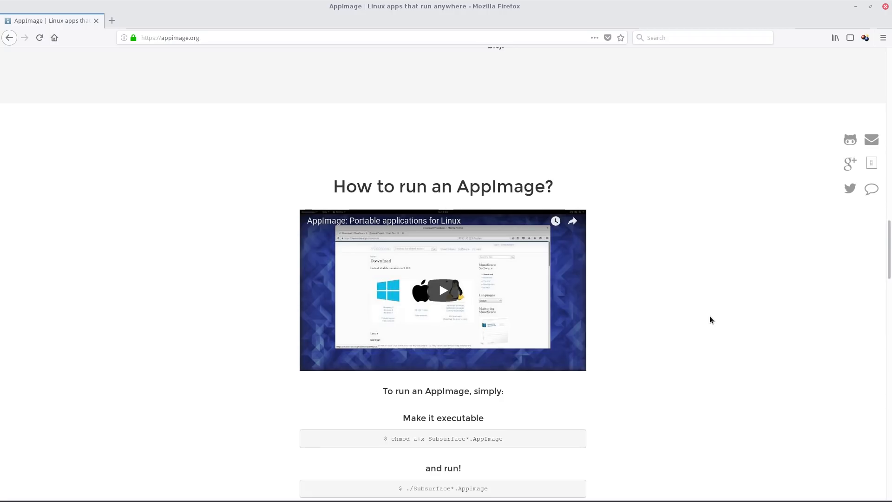
scroll("down", 3)
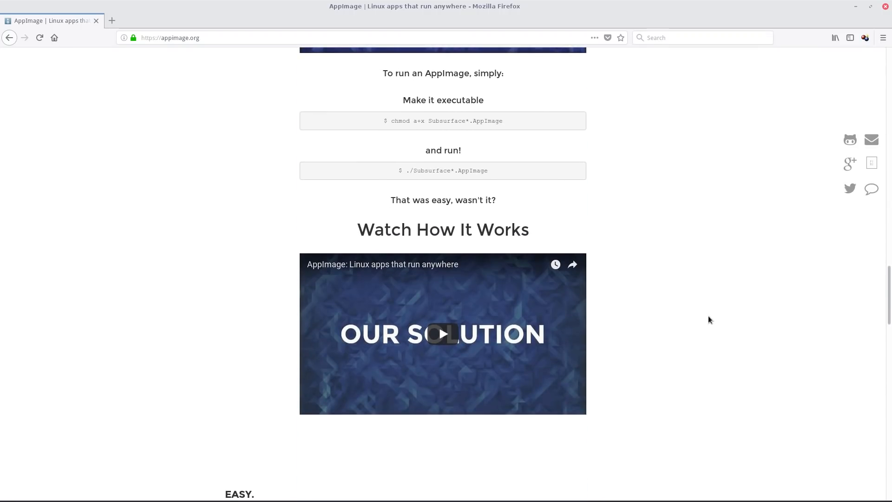
scroll("down", 3)
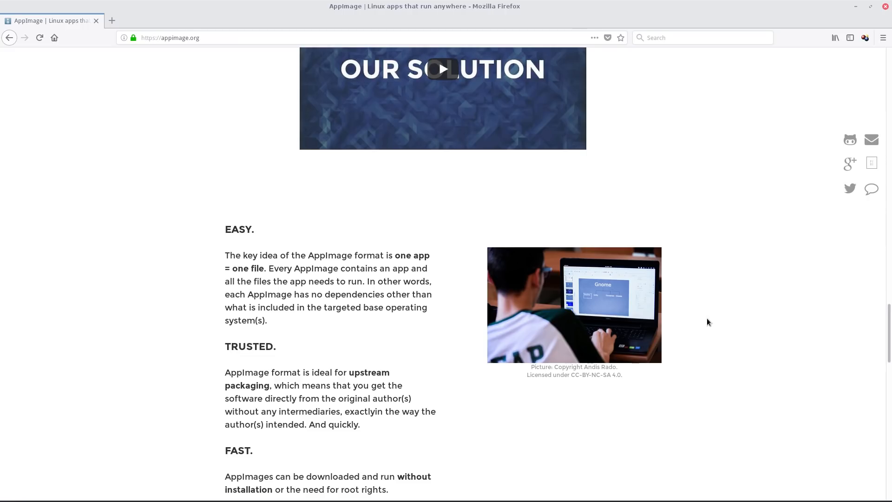
scroll("up", 3)
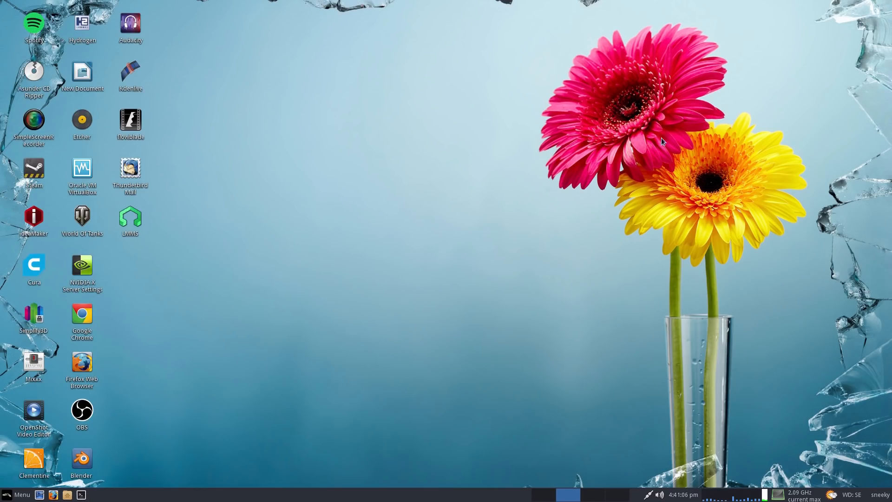
mouse_move(82, 409)
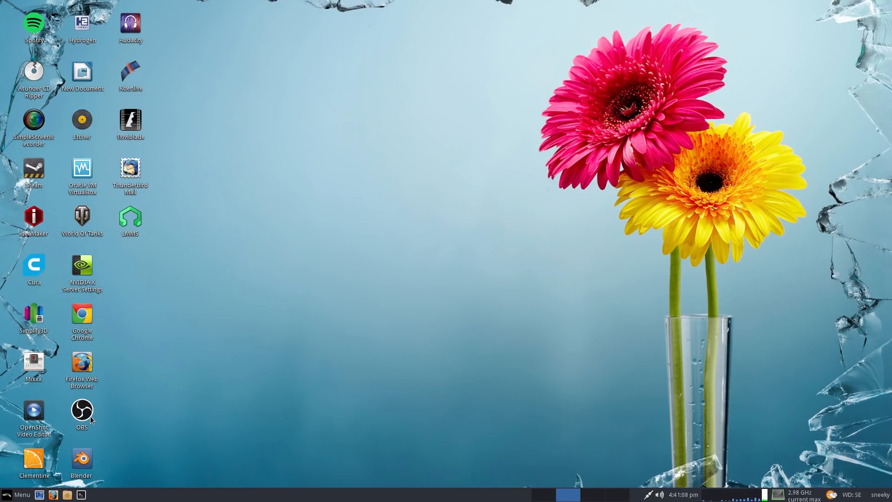
mouse_move(367, 344)
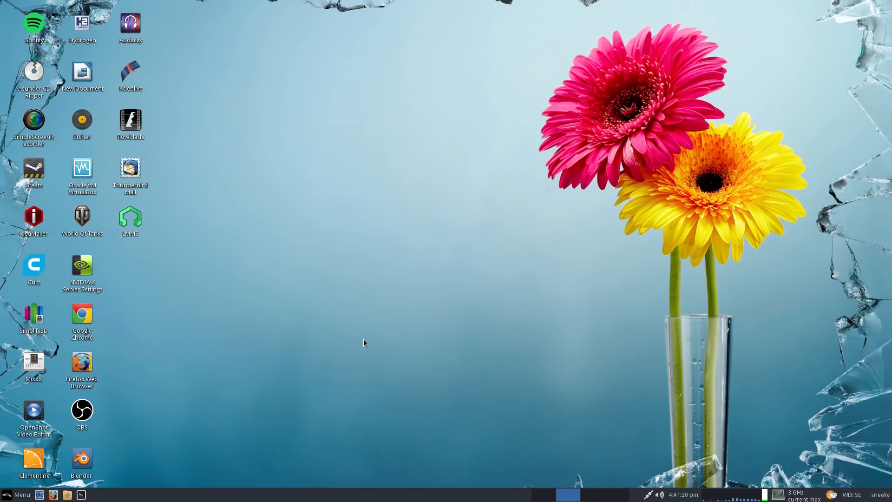
mouse_move(257, 394)
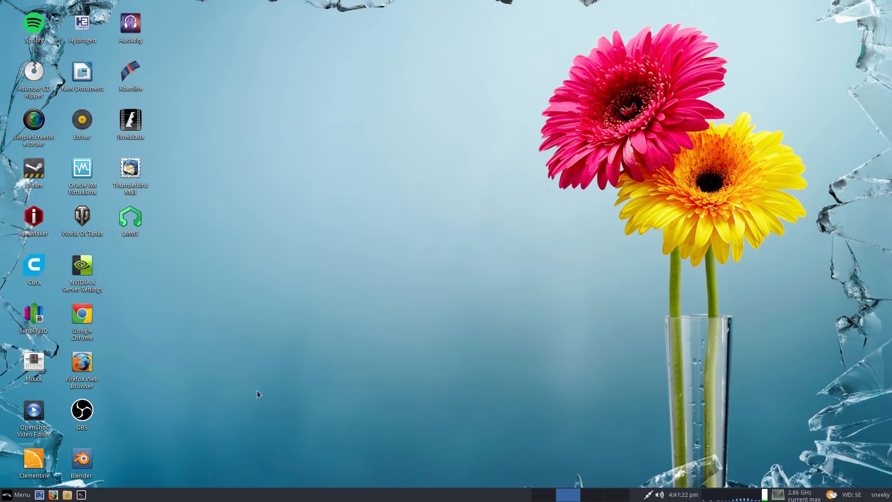
mouse_move(82, 313)
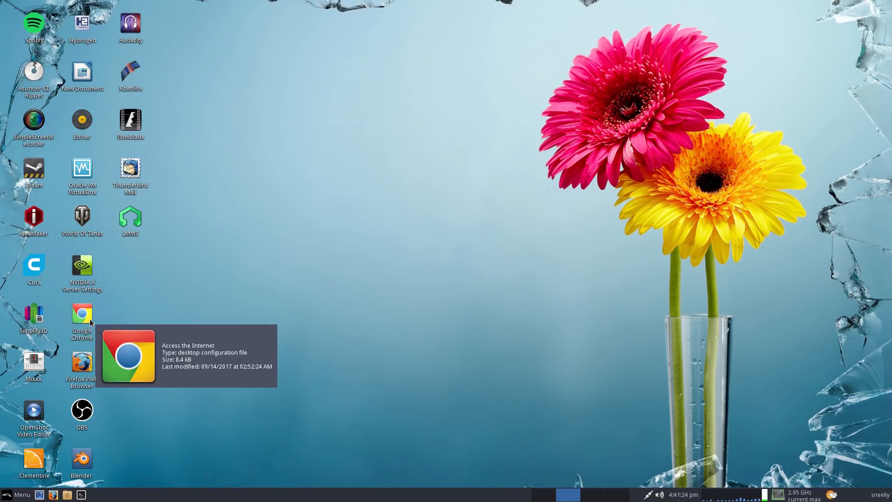
mouse_move(295, 399)
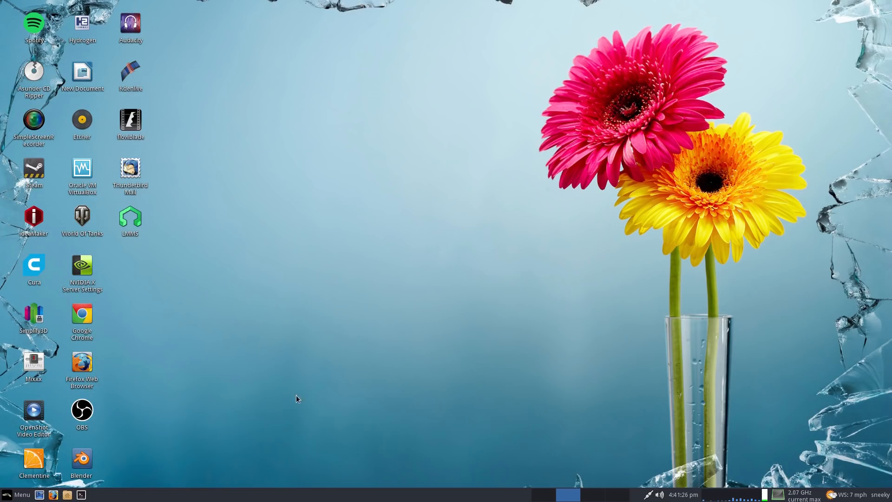